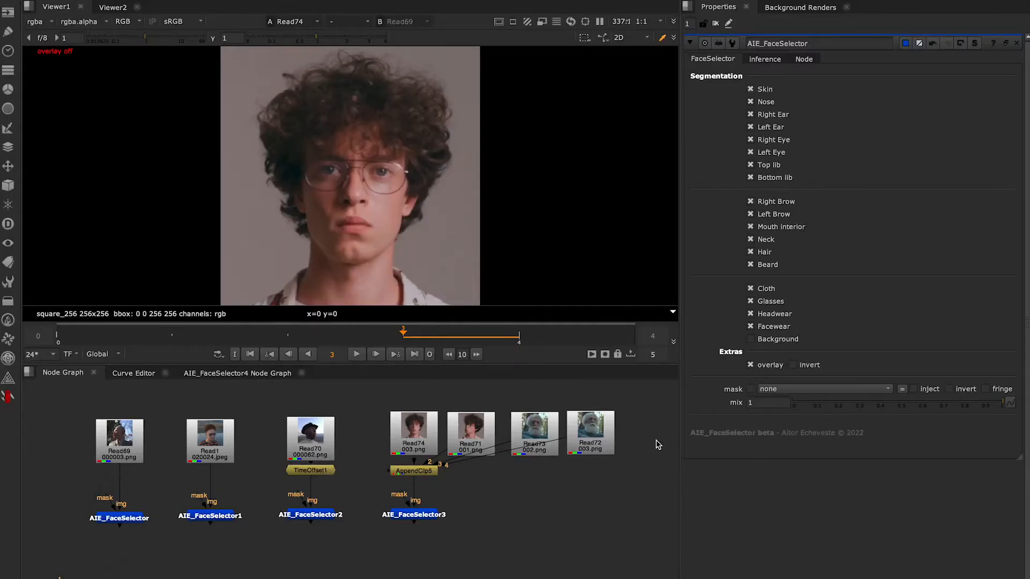
mouse_move(277, 224)
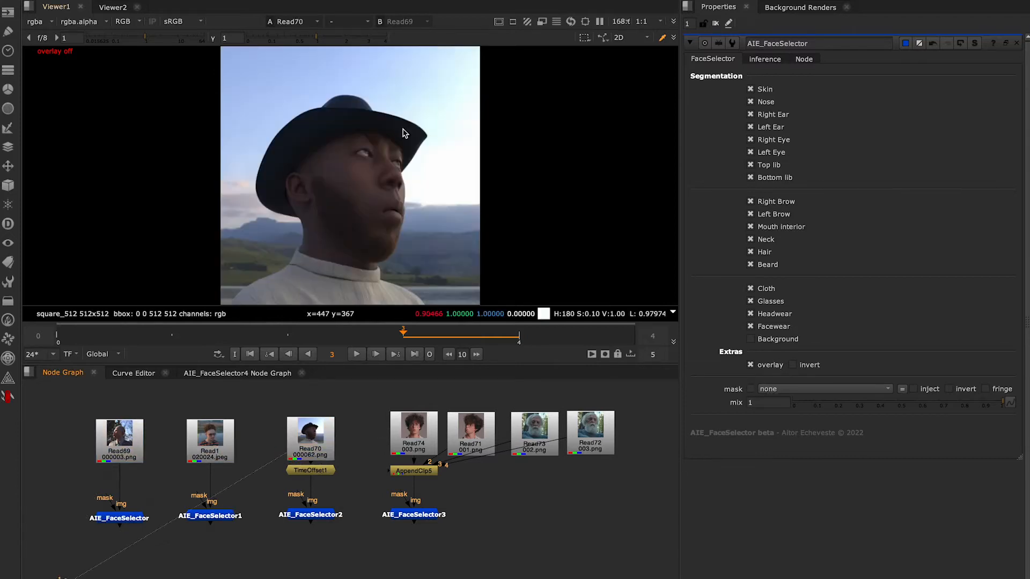
Step: Preview the source images in Viewer1, ending on the synthetic male face render
left_click(471, 433)
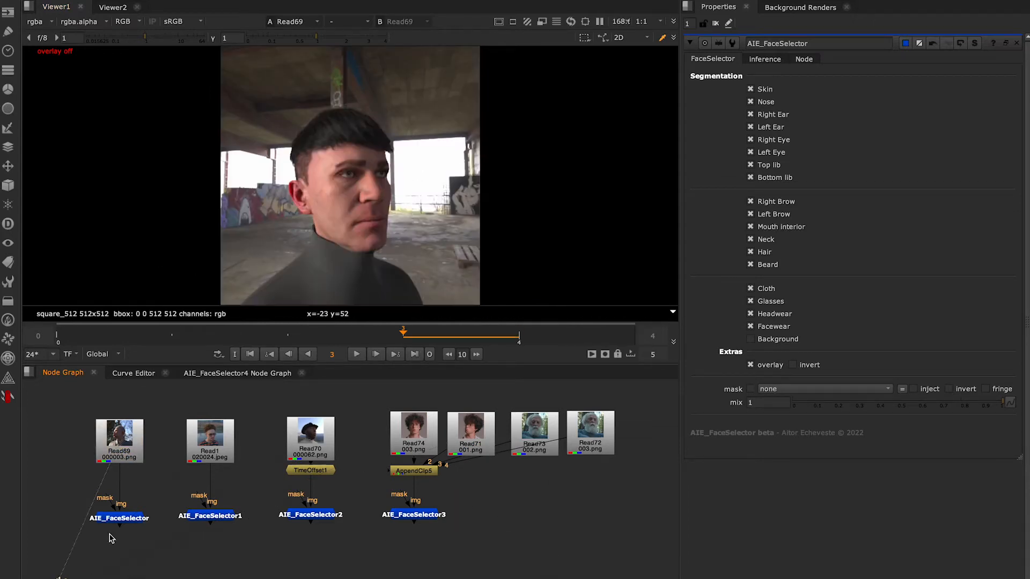
left_click(119, 520)
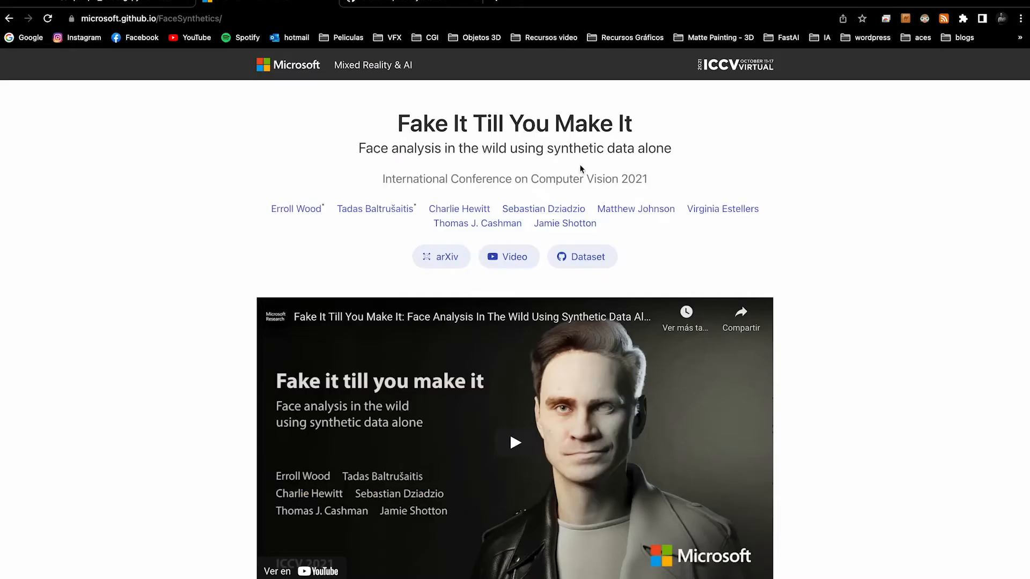
Step: Scroll through the FaceSynthetics Dataset grid and back to the top, then return to Nuke
scroll("down", 3)
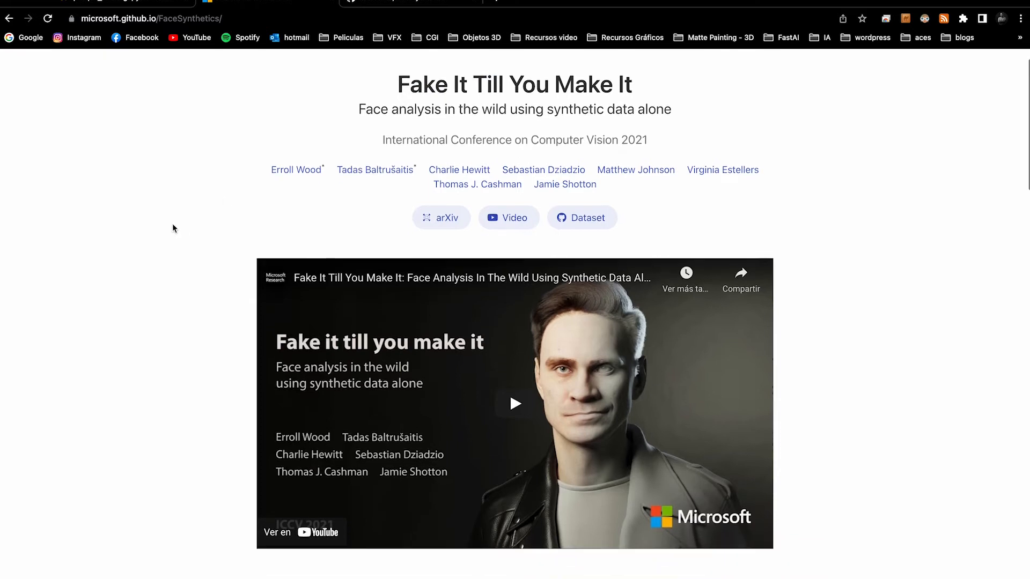
scroll("down", 3)
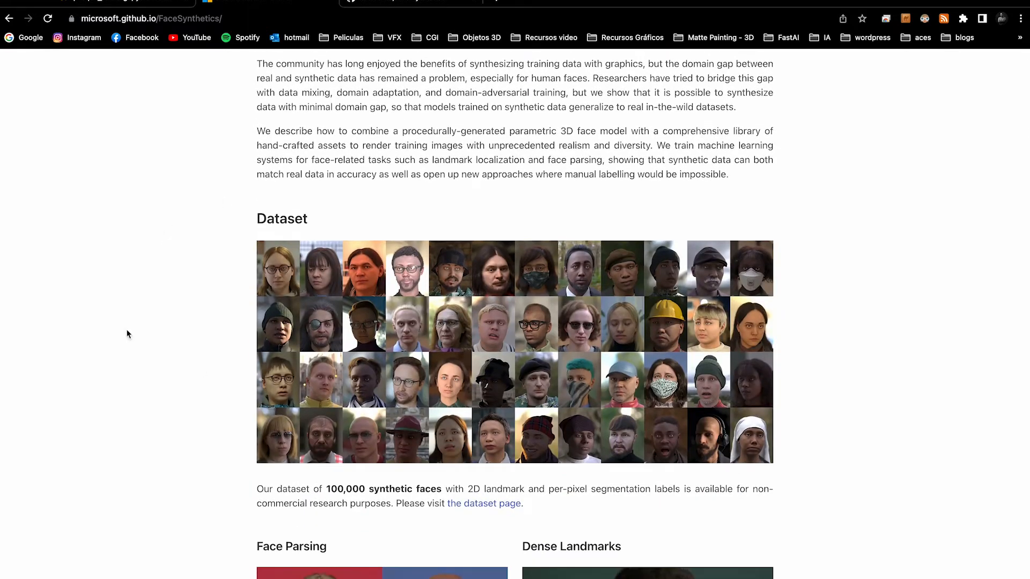
scroll("up", 3)
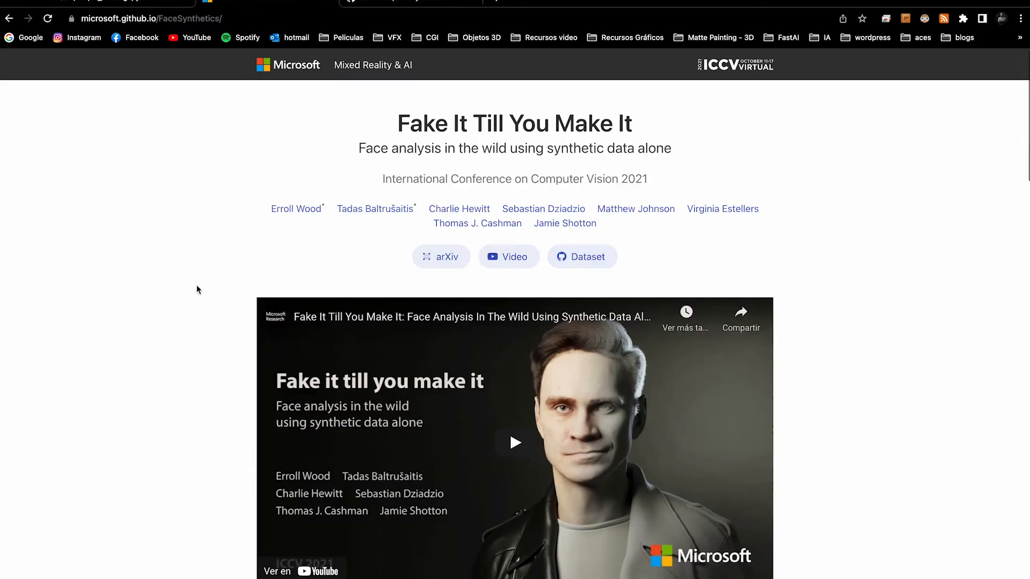
left_click(580, 256)
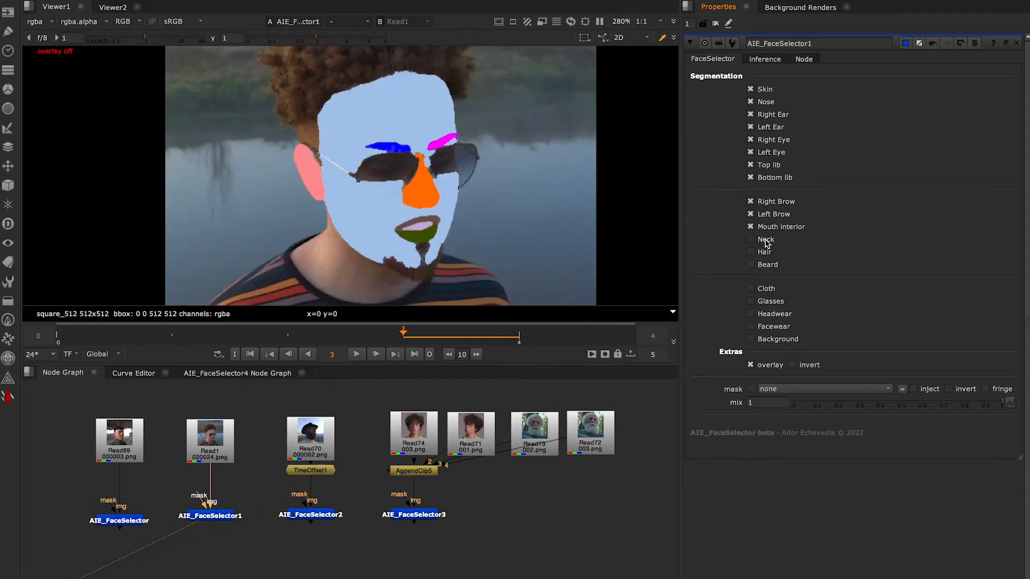
Step: Toggle AIE_FaceSelector1's Segmentation checkboxes, keeping Skin through Bottom lip checked
left_click(793, 365)
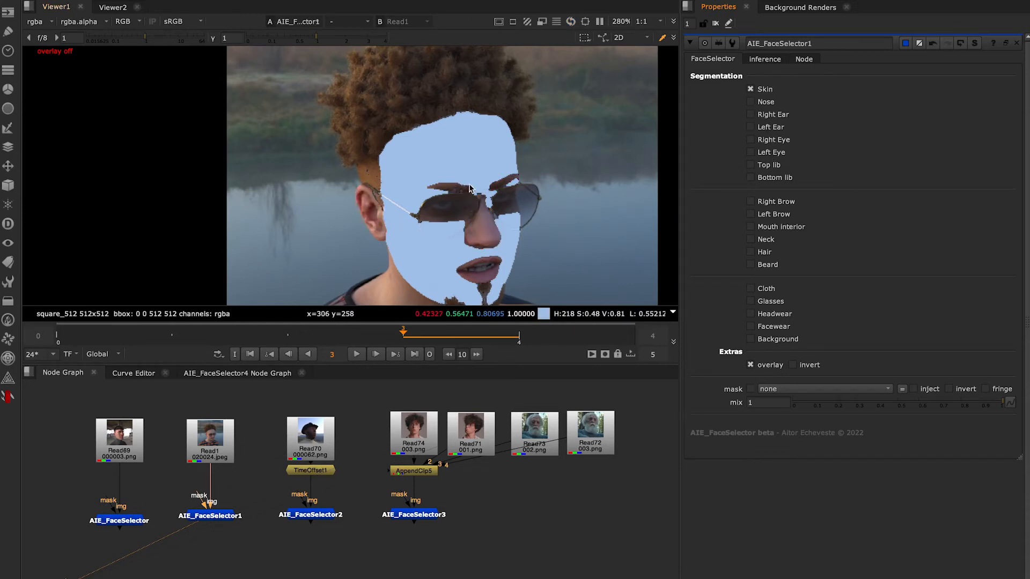
left_click(750, 89)
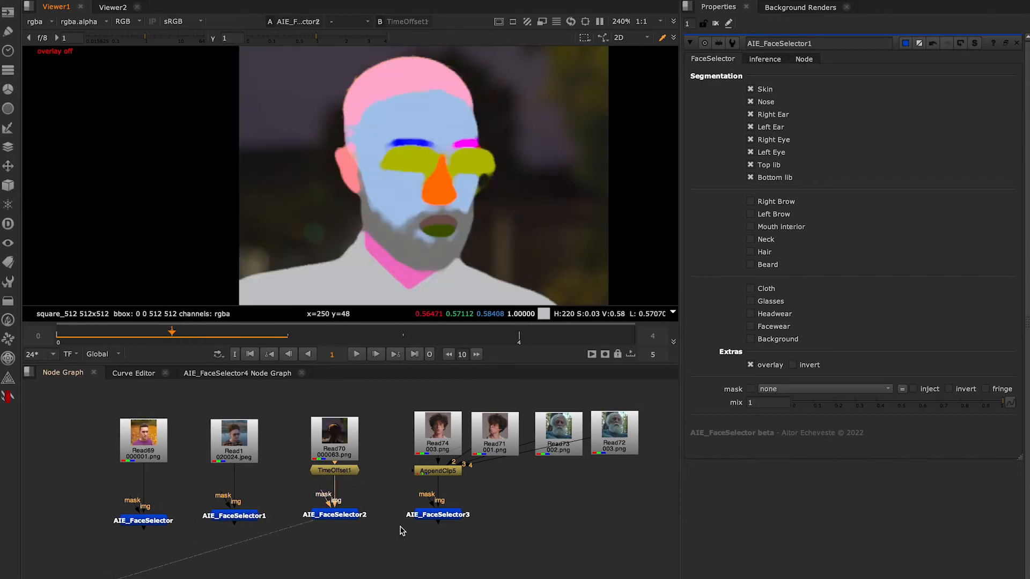
Step: Open AIE_FaceSelector2's Properties and turn the Skin region off and back on
left_click(333, 514)
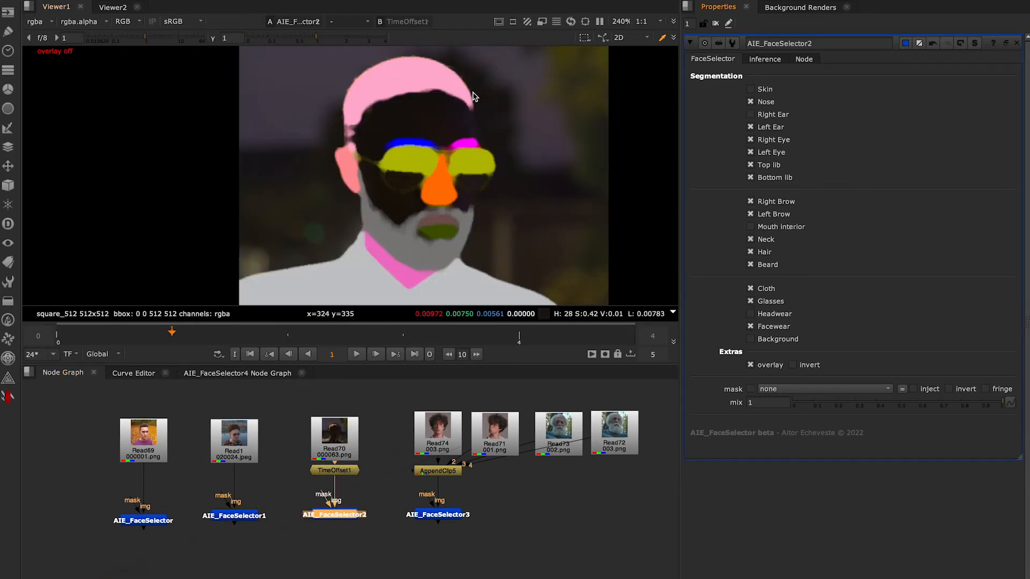
left_click(749, 88)
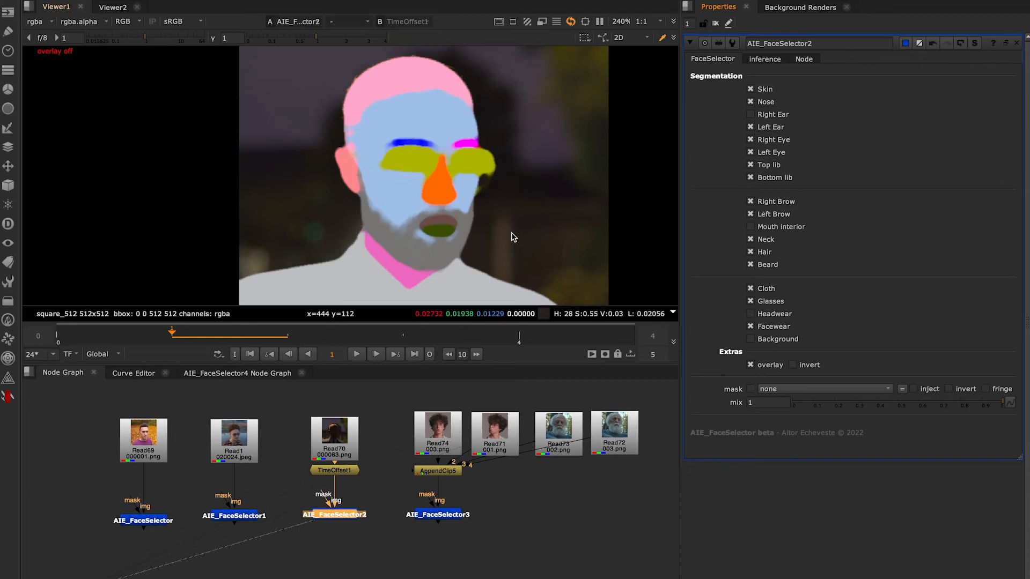
mouse_move(469, 556)
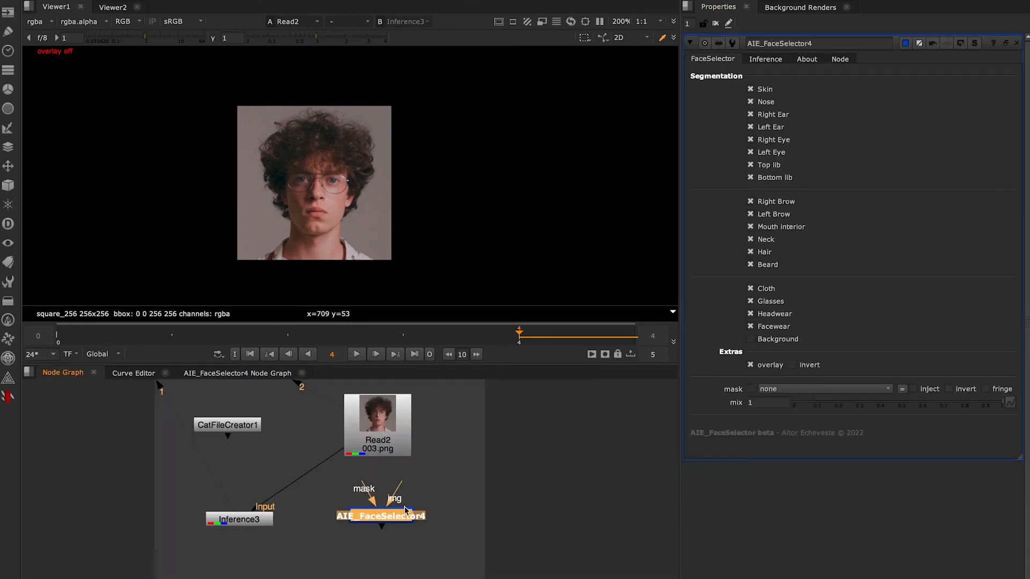
Step: Inspect the Inference tab's Model File path, view AIE_FaceSelector3, then return to FaceSelector settings
left_click(764, 59)
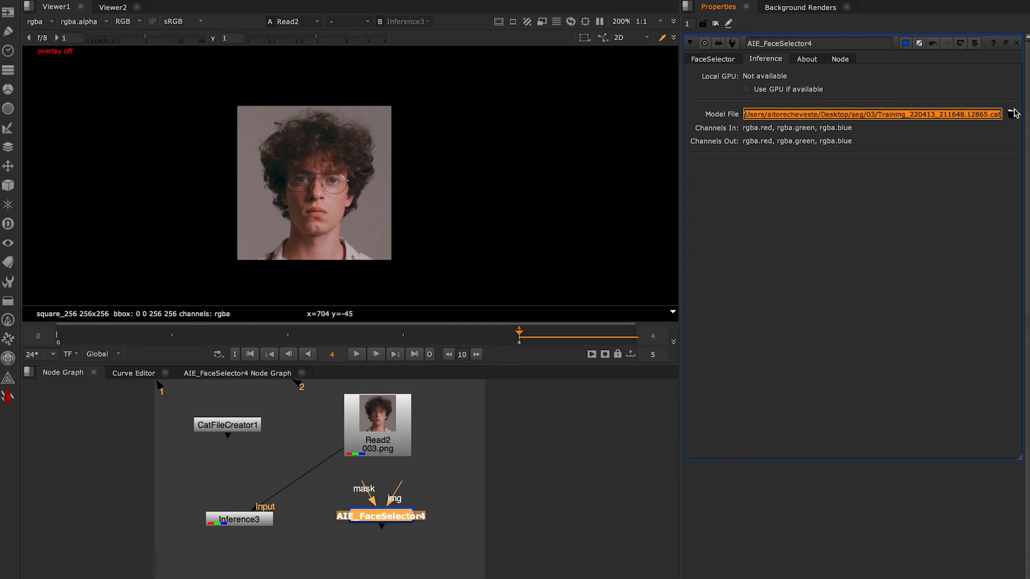
left_click(380, 519)
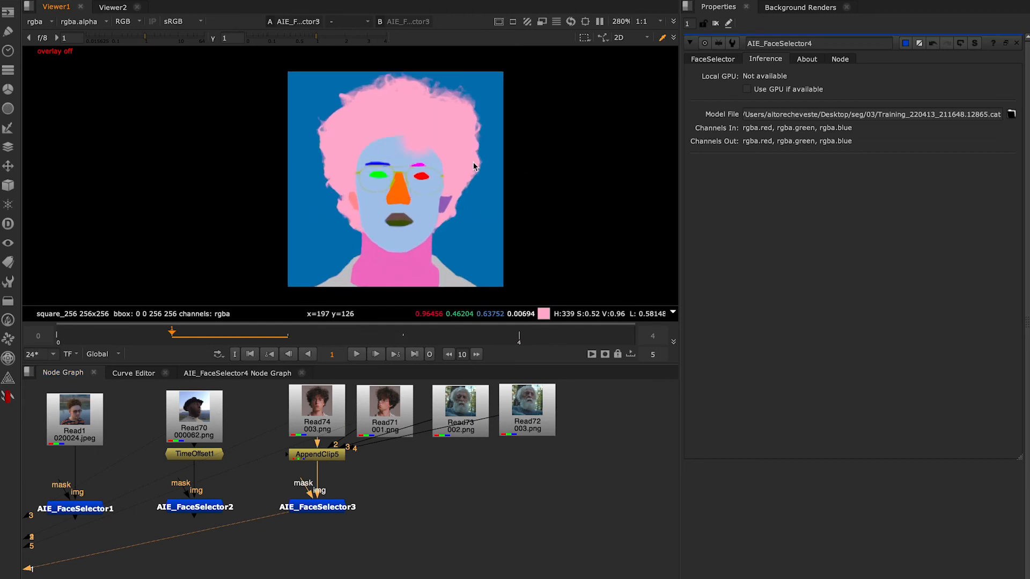
left_click(711, 58)
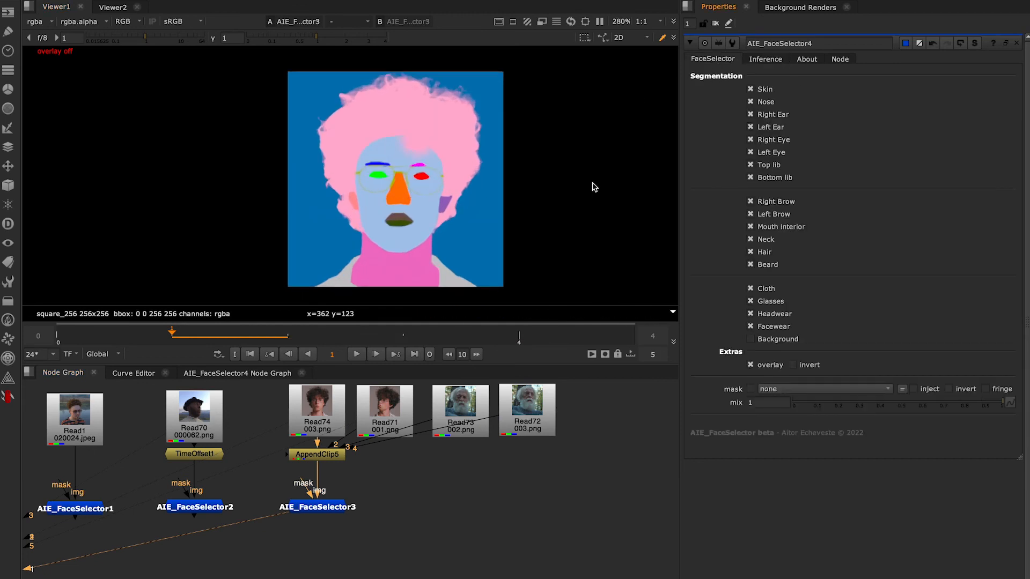